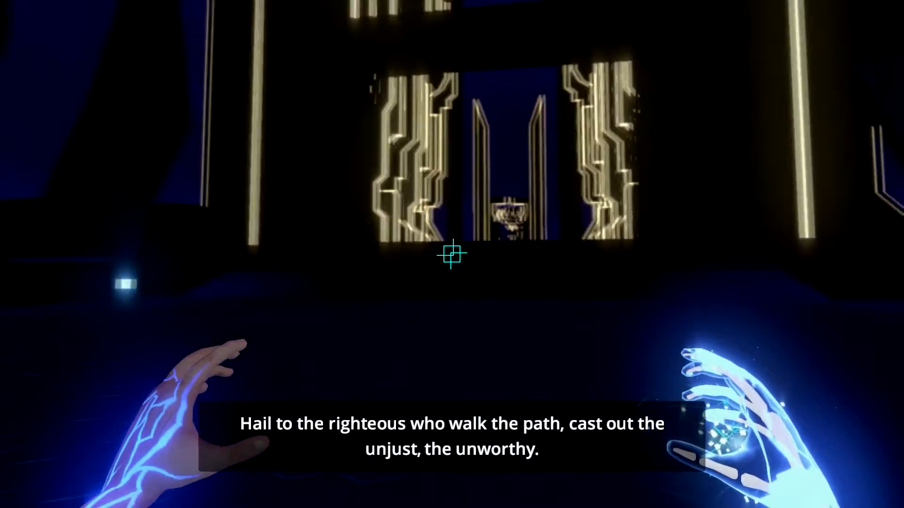
mouse_move(452, 254)
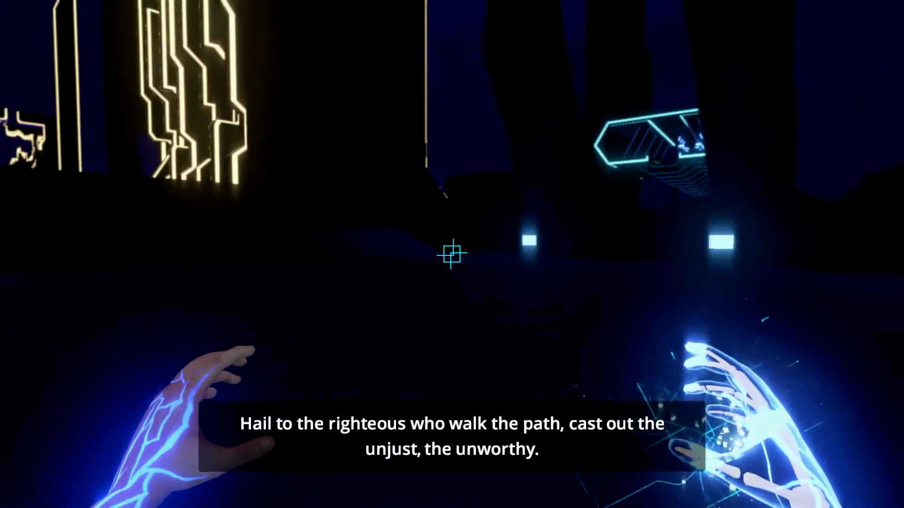